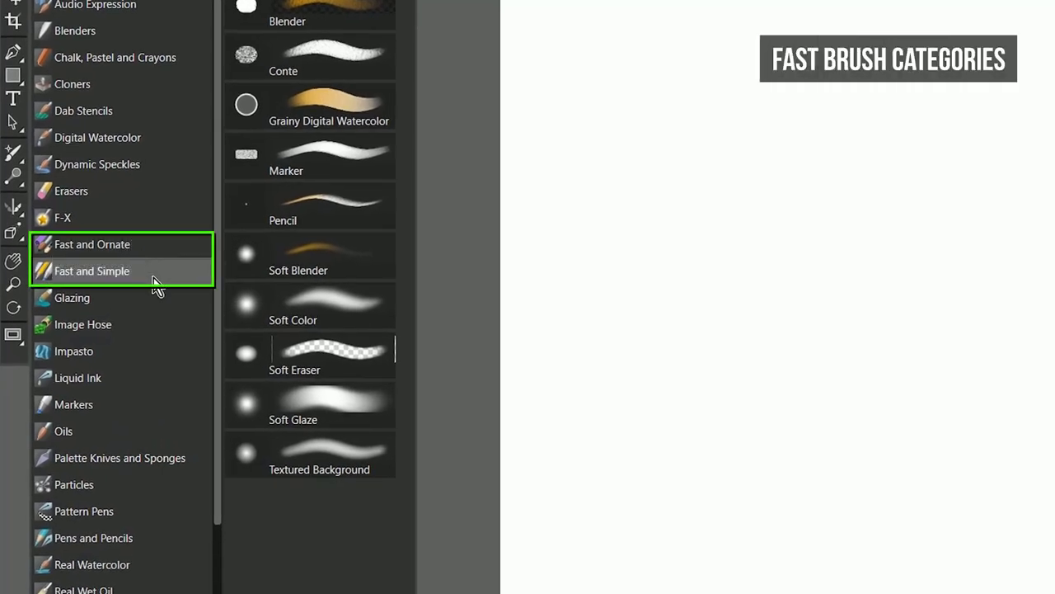
- Show the Fast and Simple category's brush variants in the Brush Selector
left_click(93, 271)
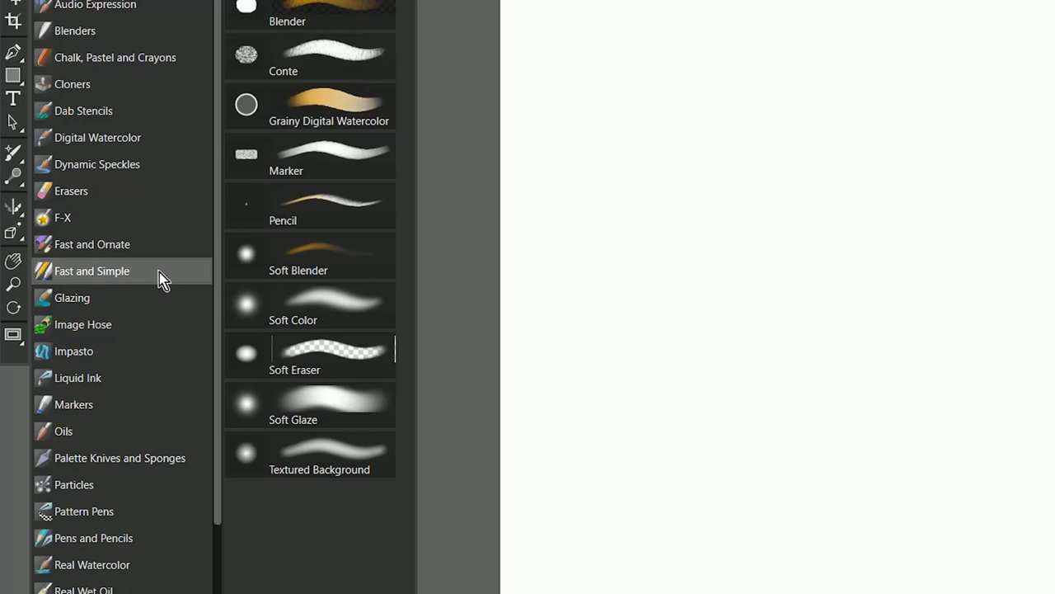
mouse_move(155, 147)
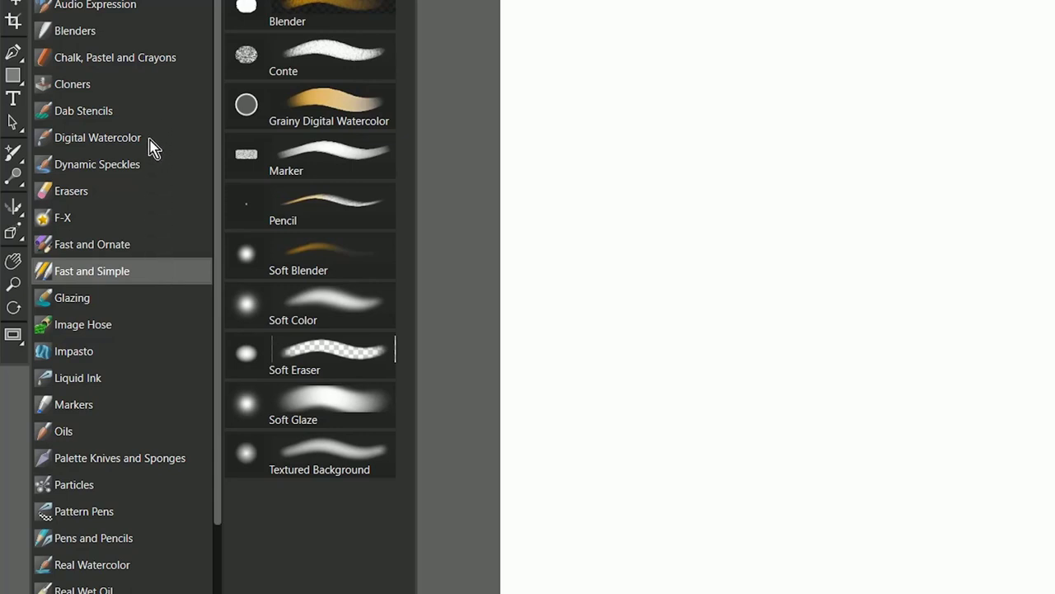
mouse_move(129, 247)
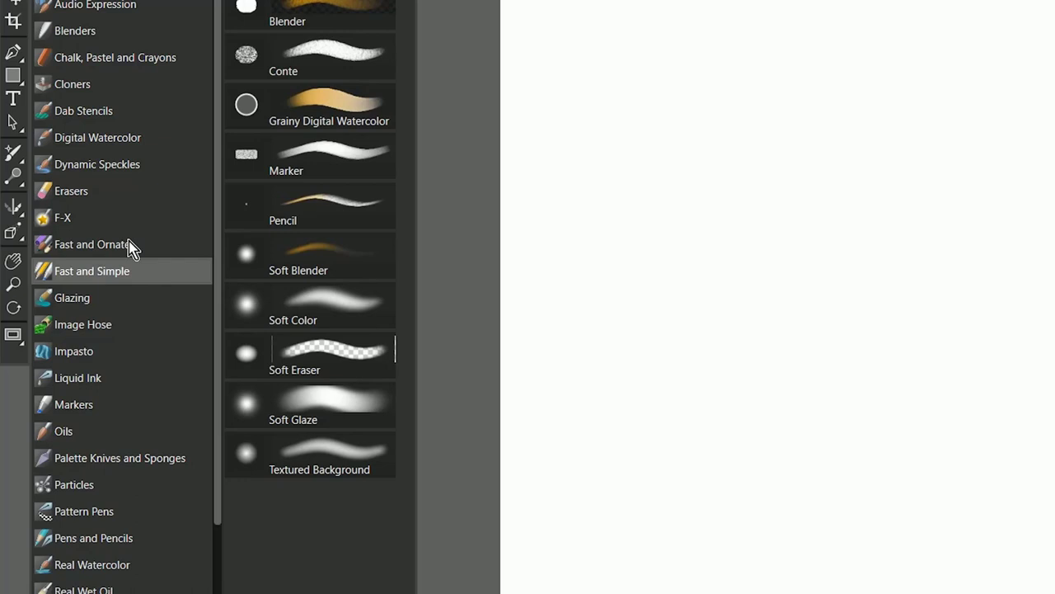
mouse_move(135, 279)
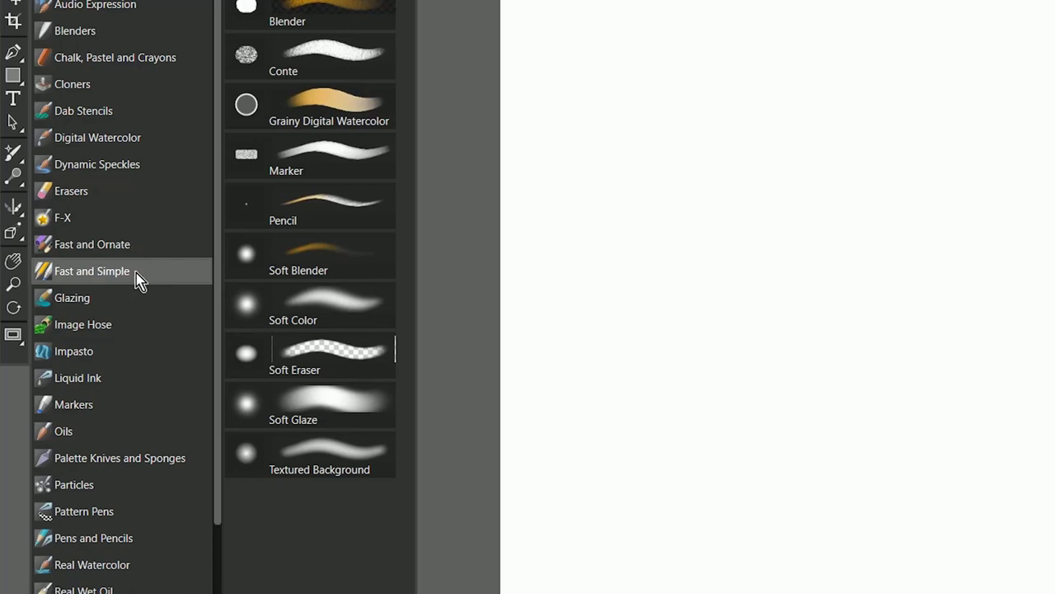
mouse_move(107, 277)
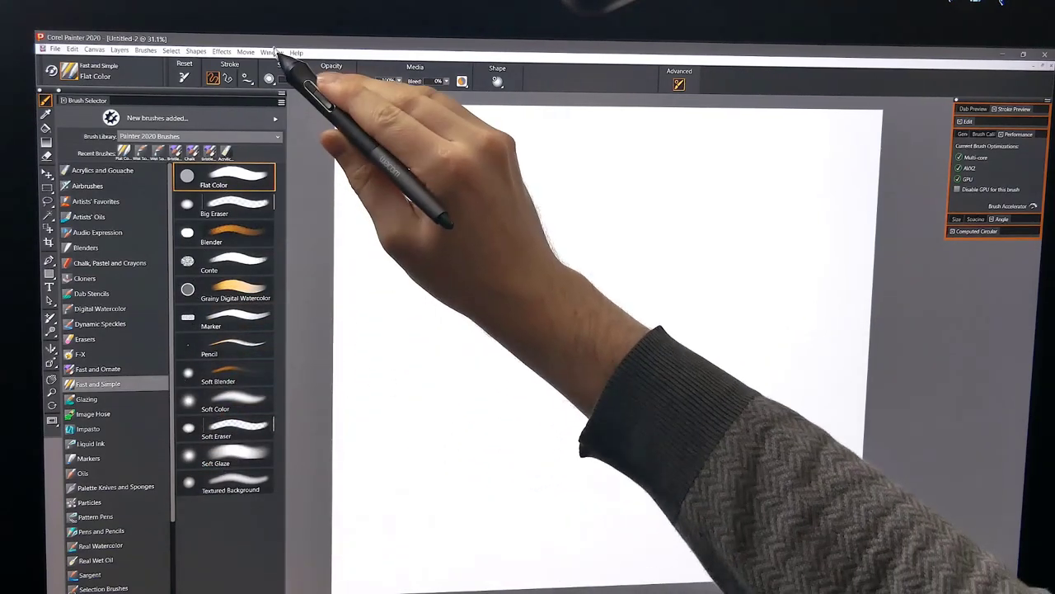
- Enable GPU acceleration for the Flat Color brush in the Performance panel
left_click(272, 51)
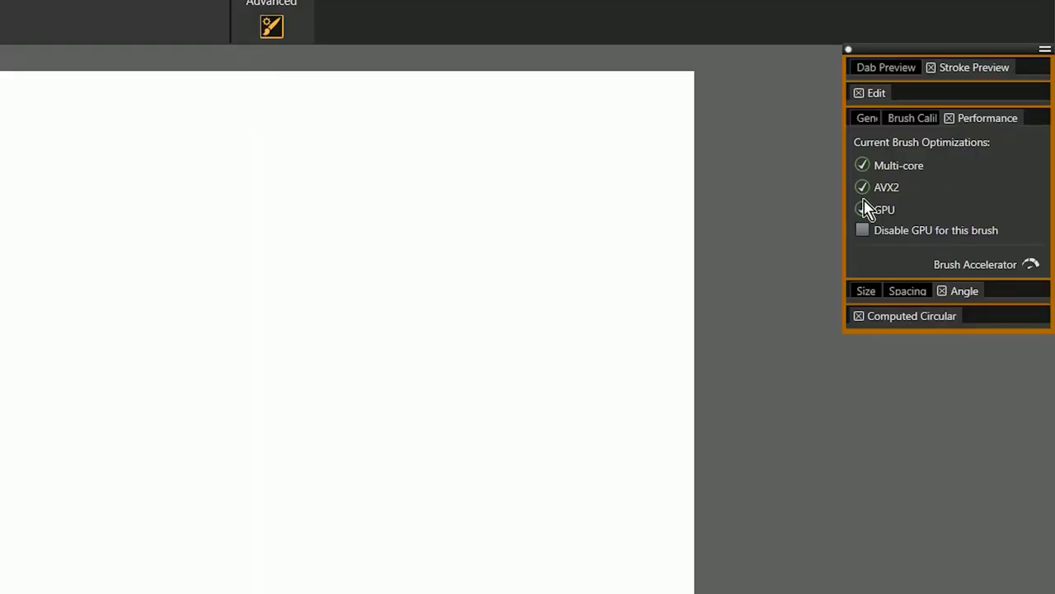
left_click(862, 208)
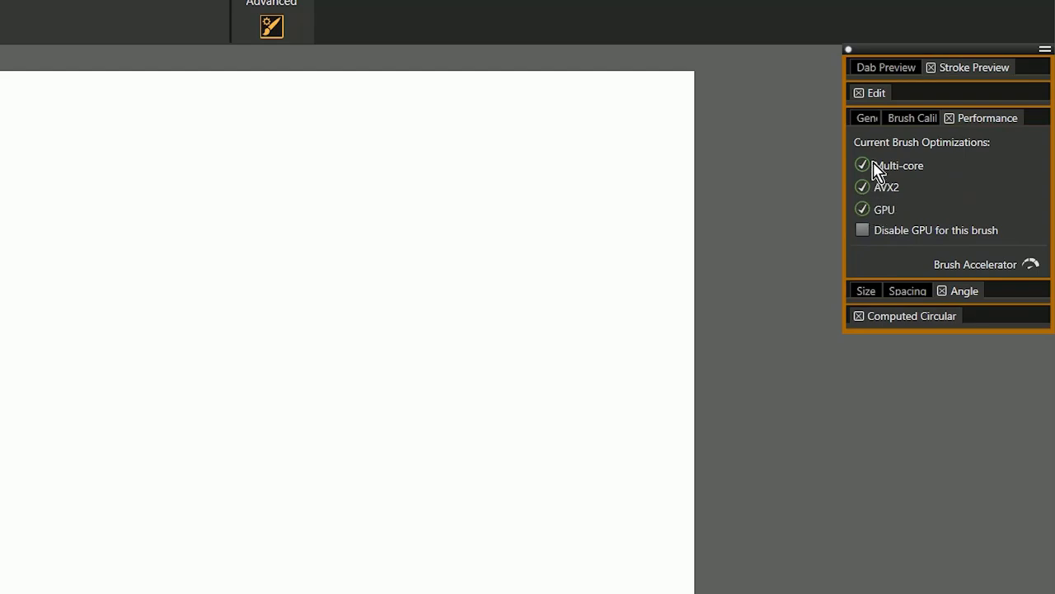
mouse_move(944, 195)
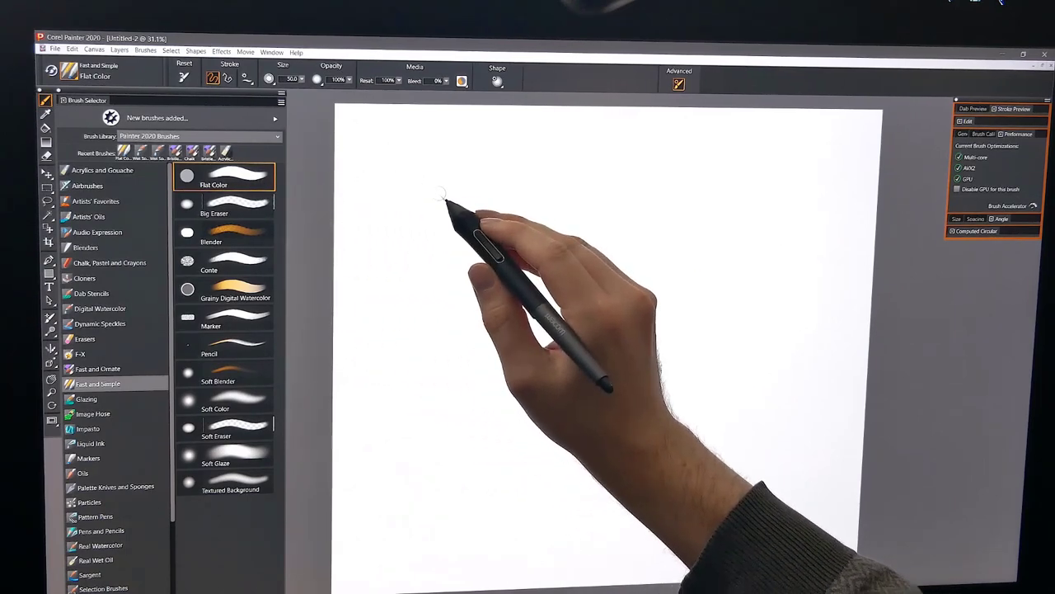
mouse_move(960, 157)
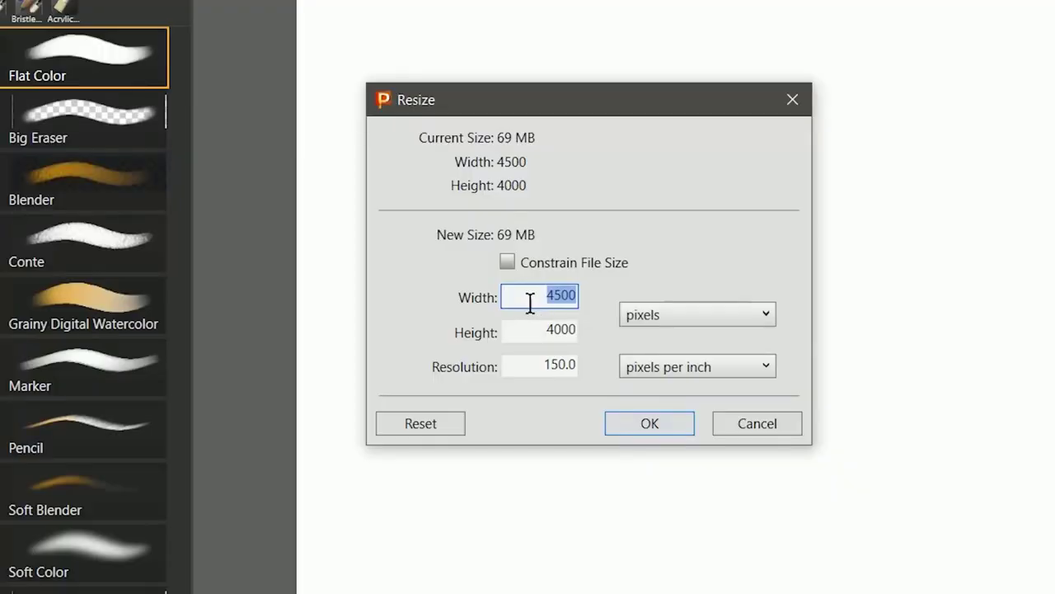
- Confirm the canvas resize in the Resize dialog
left_click(755, 423)
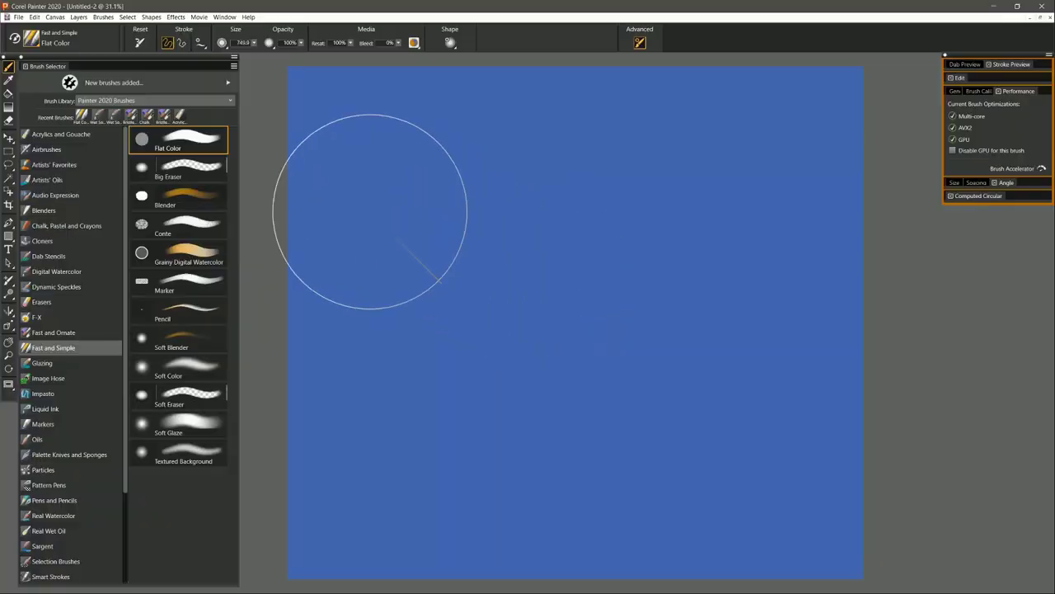
- Switch to the Big Eraser variant to erase the top of the blue fill
left_click(188, 168)
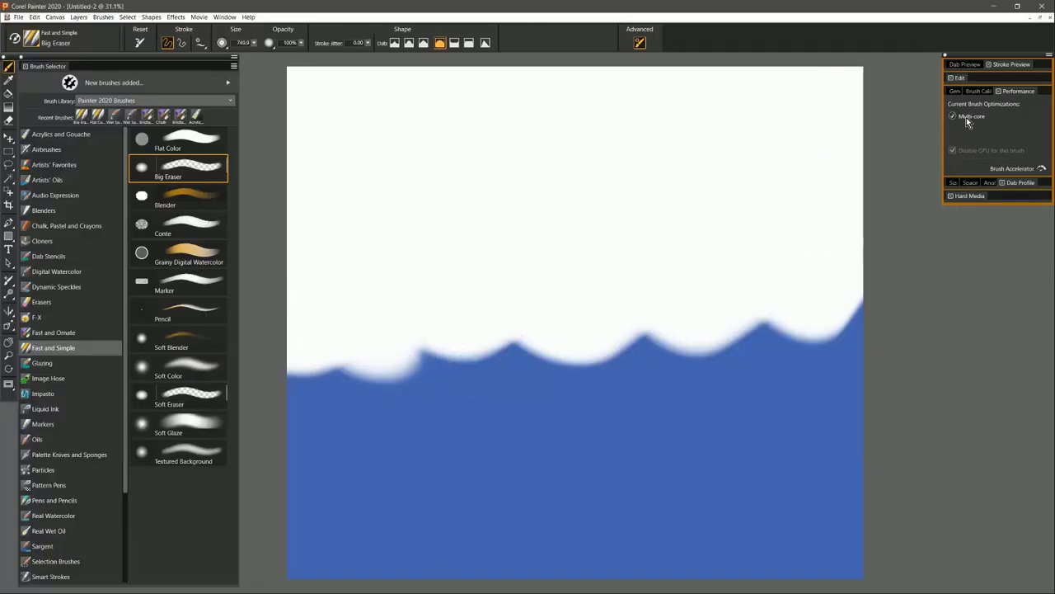
mouse_move(971, 116)
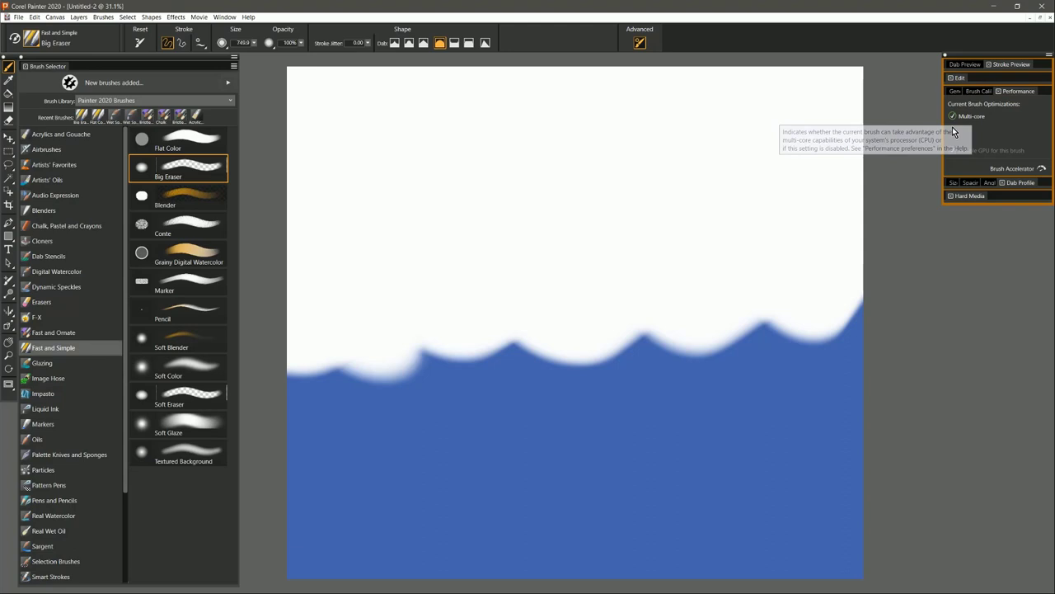
mouse_move(716, 283)
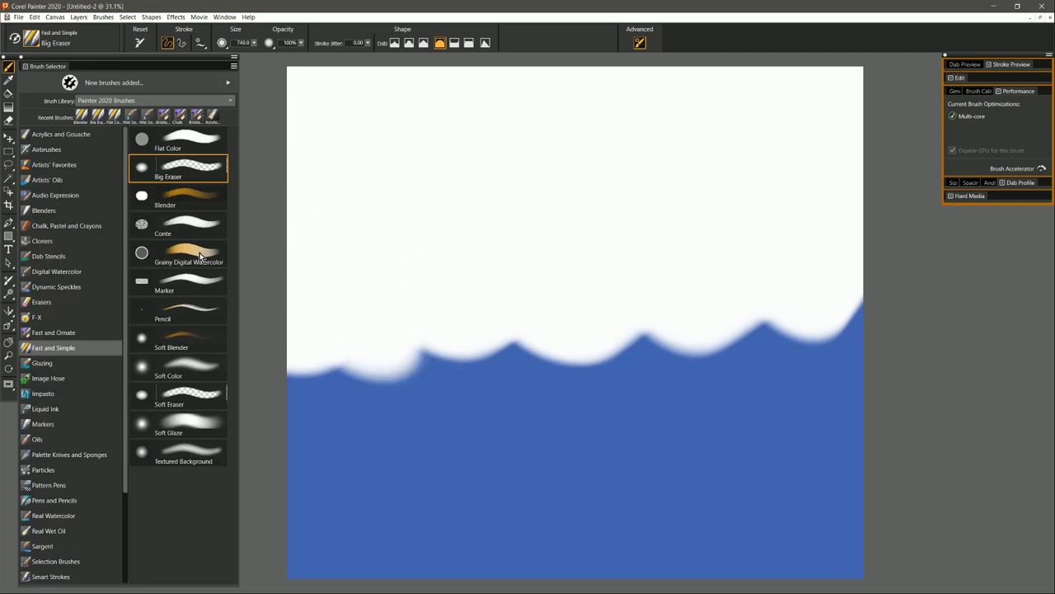
- Select the Grainy Digital Watercolor variant from the Fast and Simple list
left_click(188, 254)
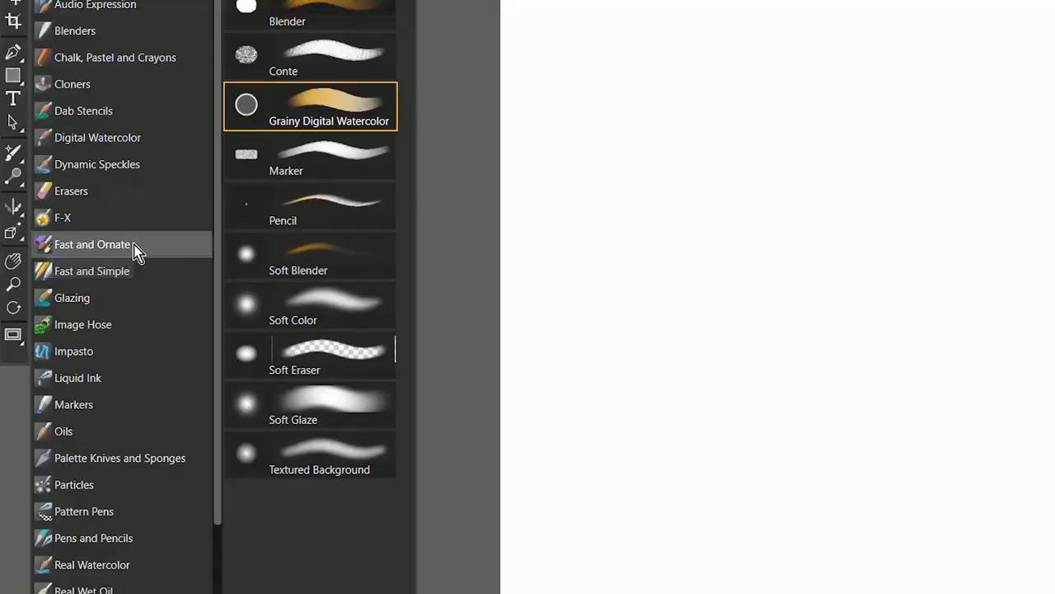
- Show the Fast and Ornate category's brush variants
left_click(92, 244)
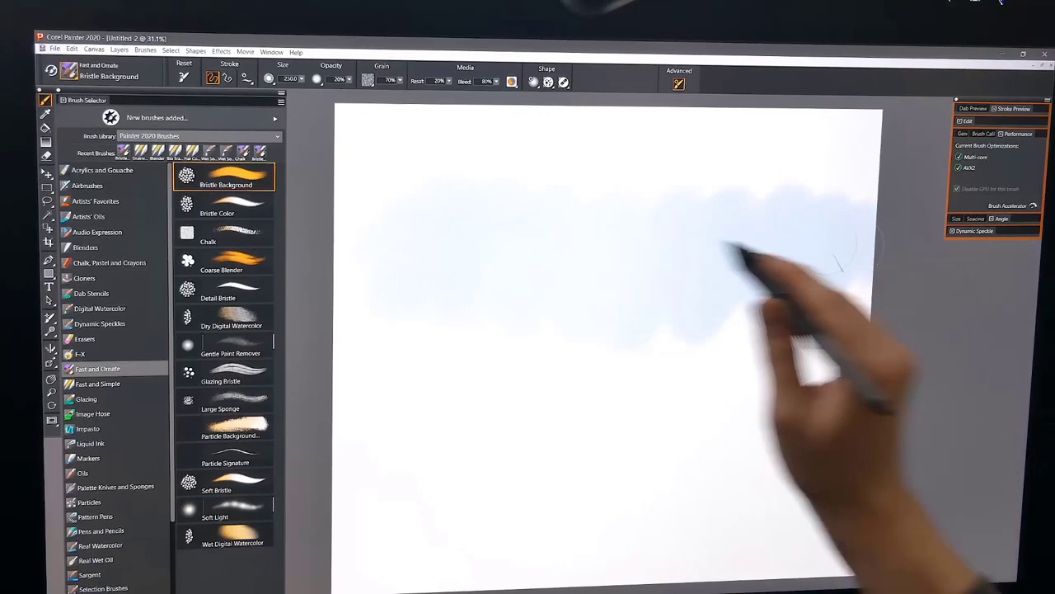
- Select the Chalk variant from the Fast and Ornate list
left_click(224, 235)
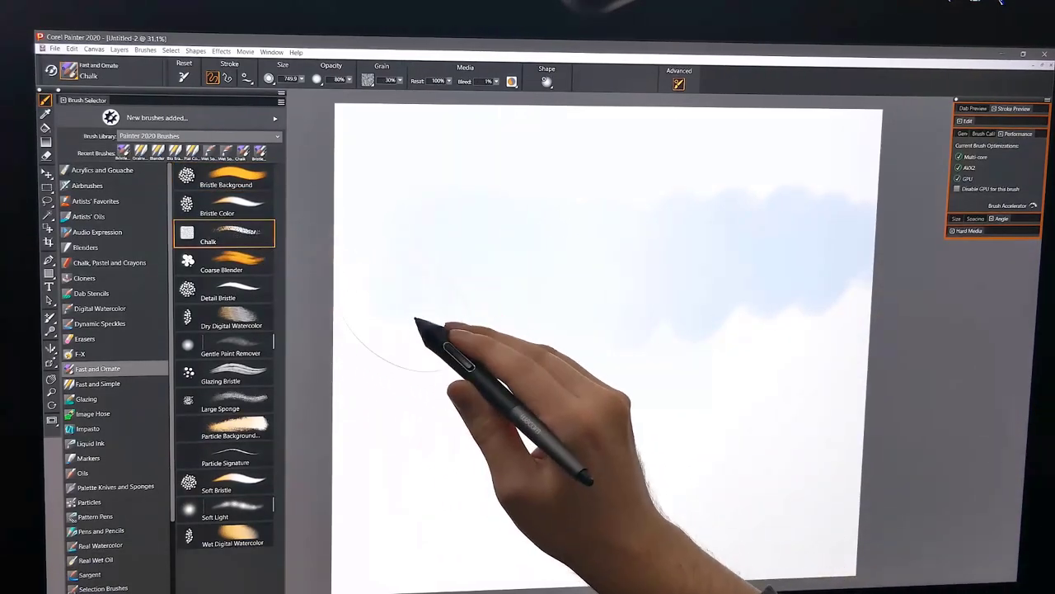
mouse_move(388, 404)
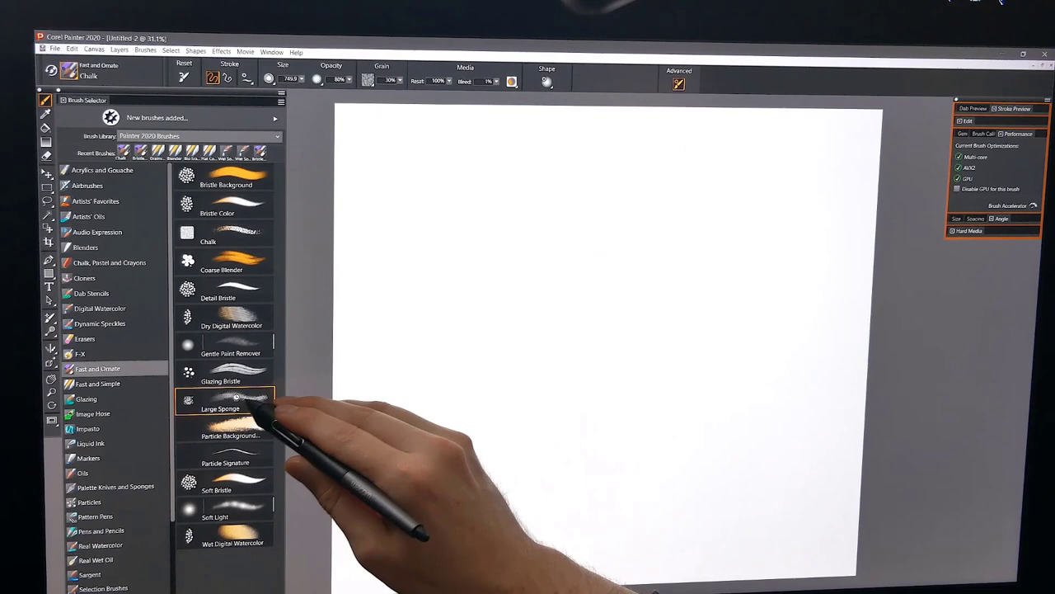
- Dab blue Large Sponge strokes on the left, then select Glazing Bristle
left_click(221, 402)
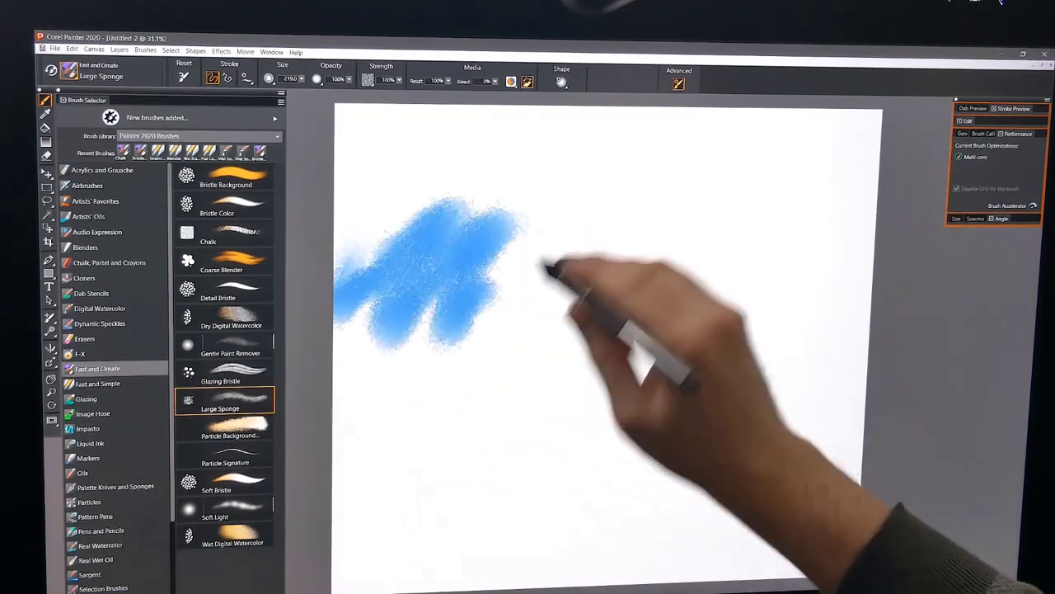
left_click_drag(536, 272, 824, 248)
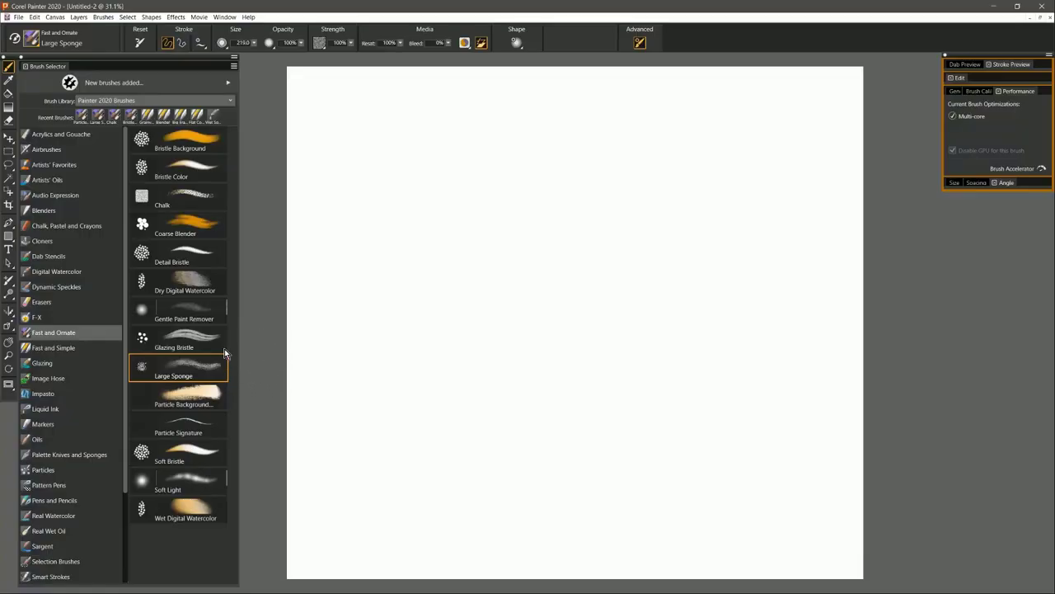
left_click(178, 338)
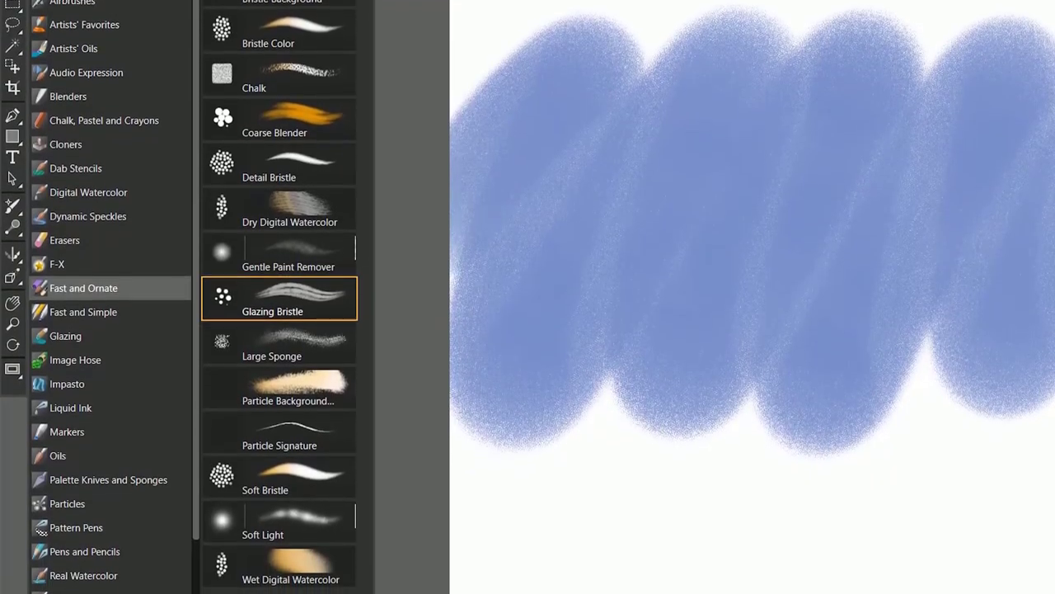
- Scroll the view while painting the blue Glazing Bristle strokes
scroll("down", 3)
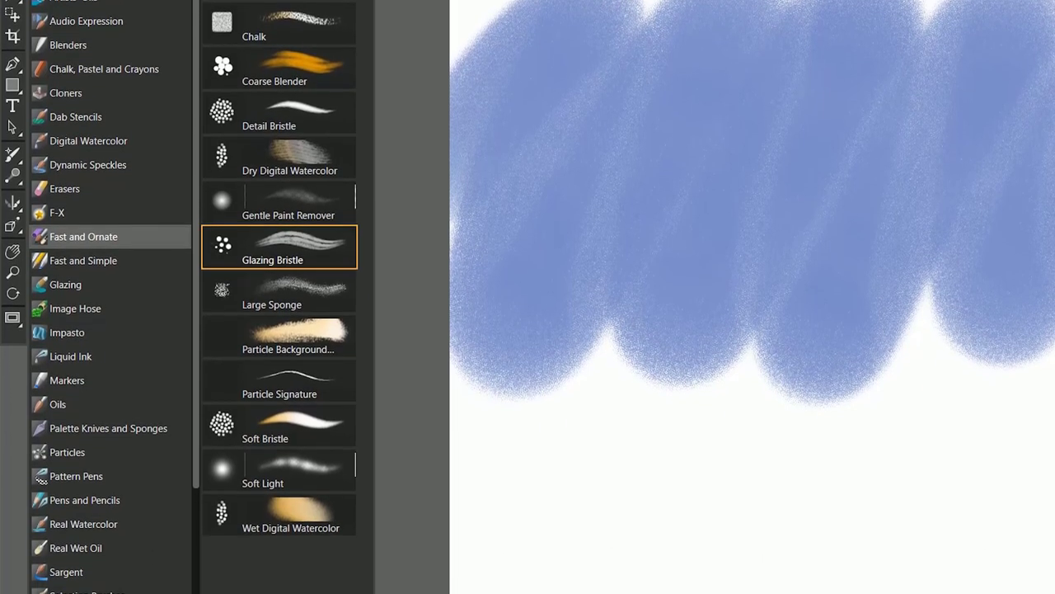
scroll("down", 3)
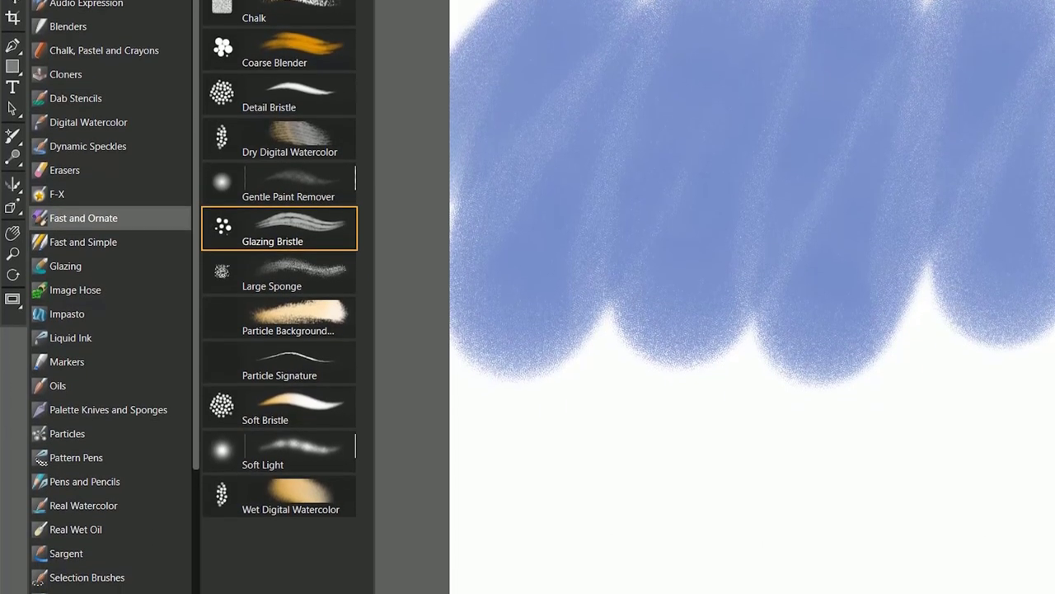